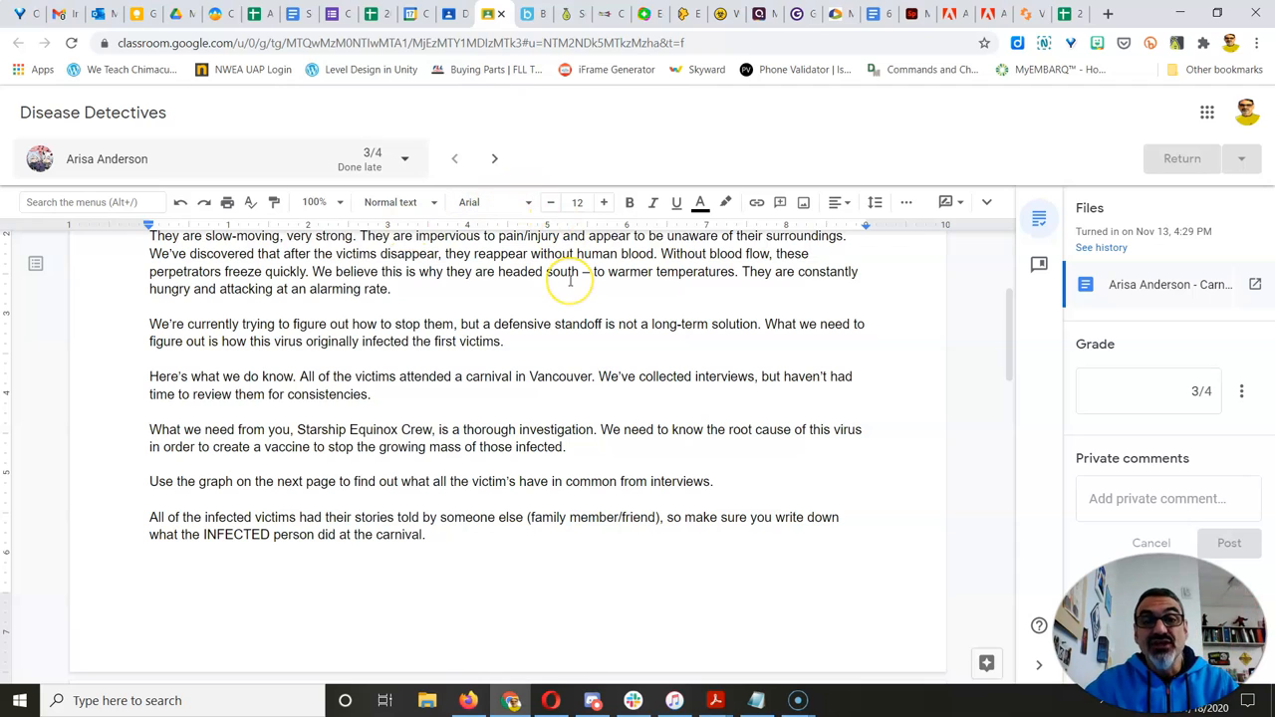
Advance twice to the next student's Disease Detectives submission in the grading view.
click(495, 159)
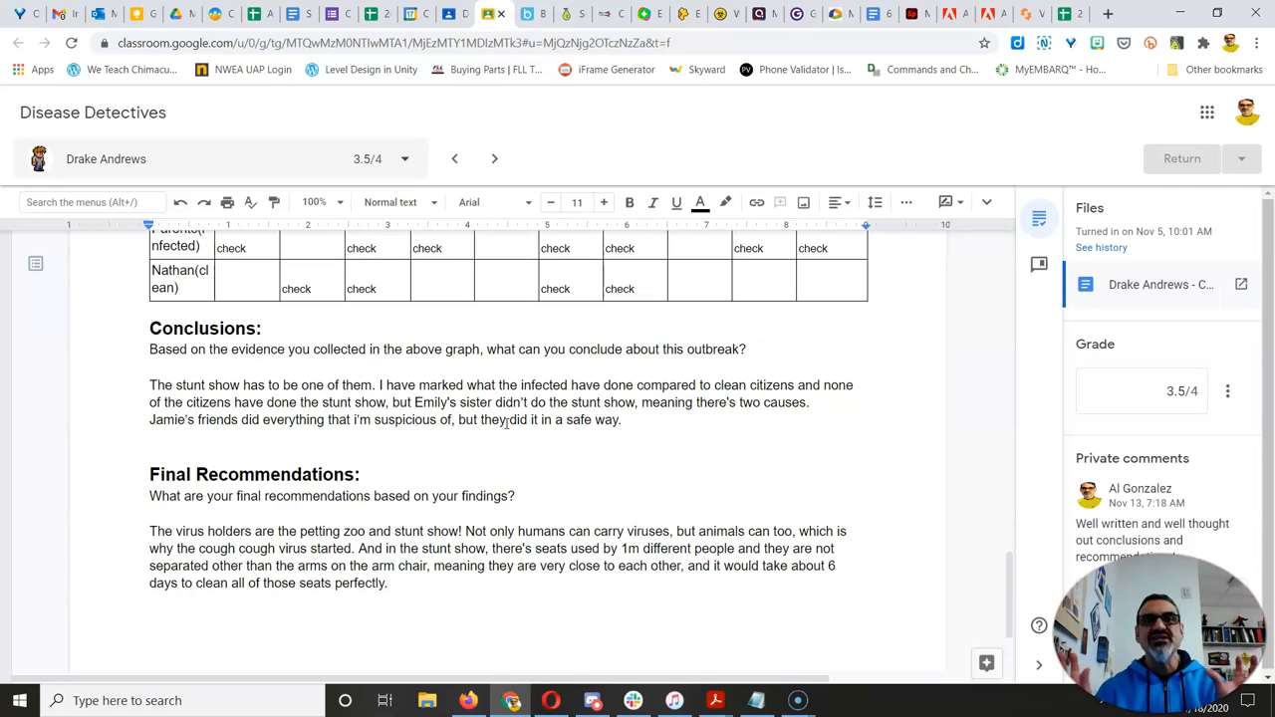
click(494, 158)
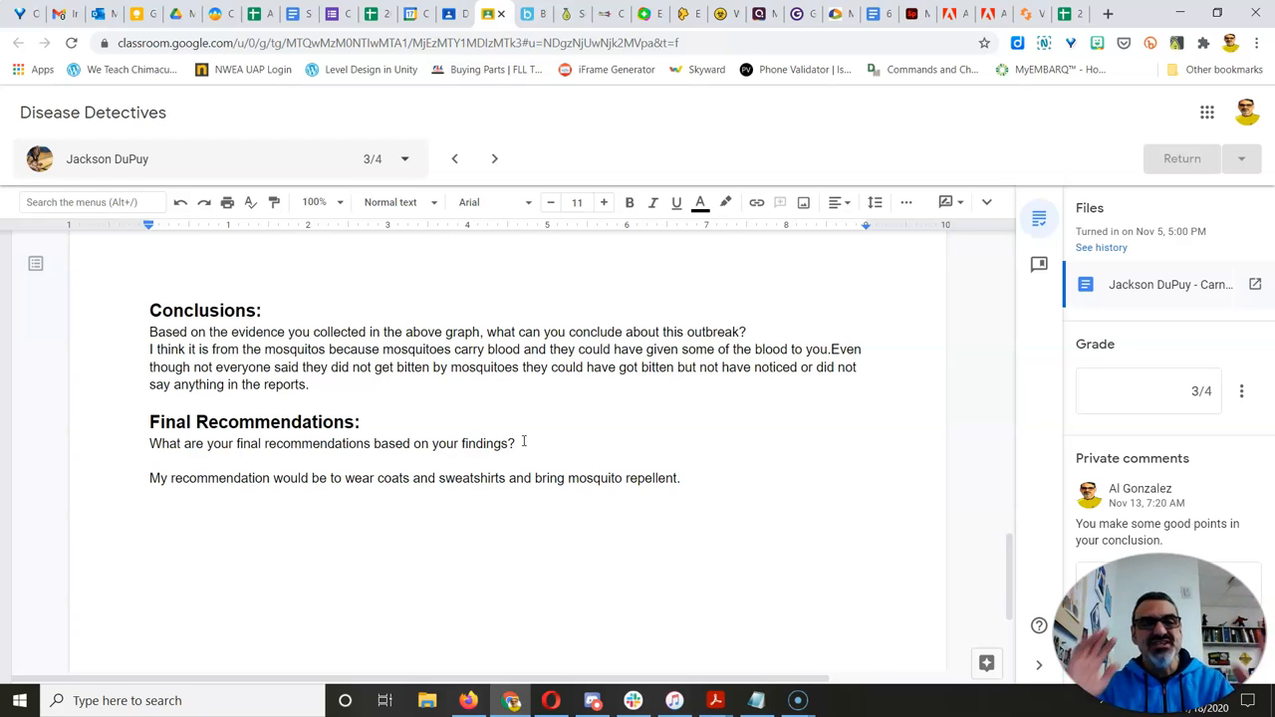
mouse_move(670, 505)
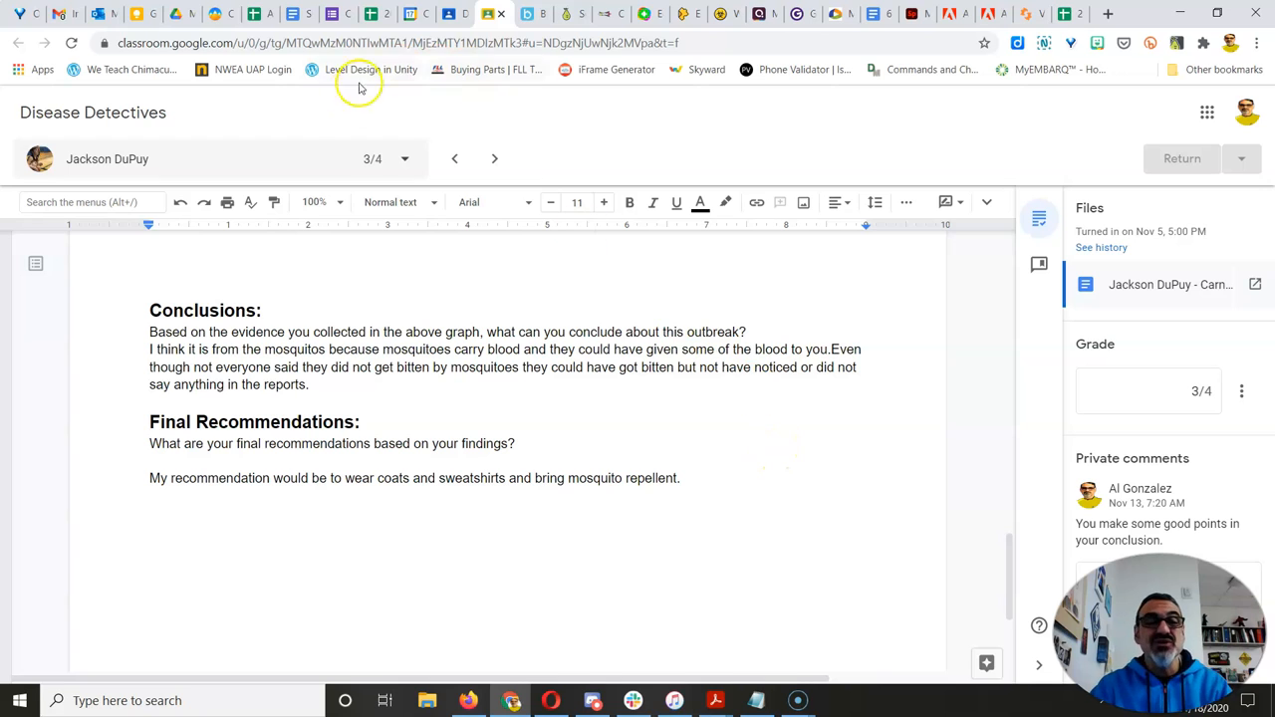
Advance to the next student's 3/4 Disease Detectives doc in the grading view.
click(494, 158)
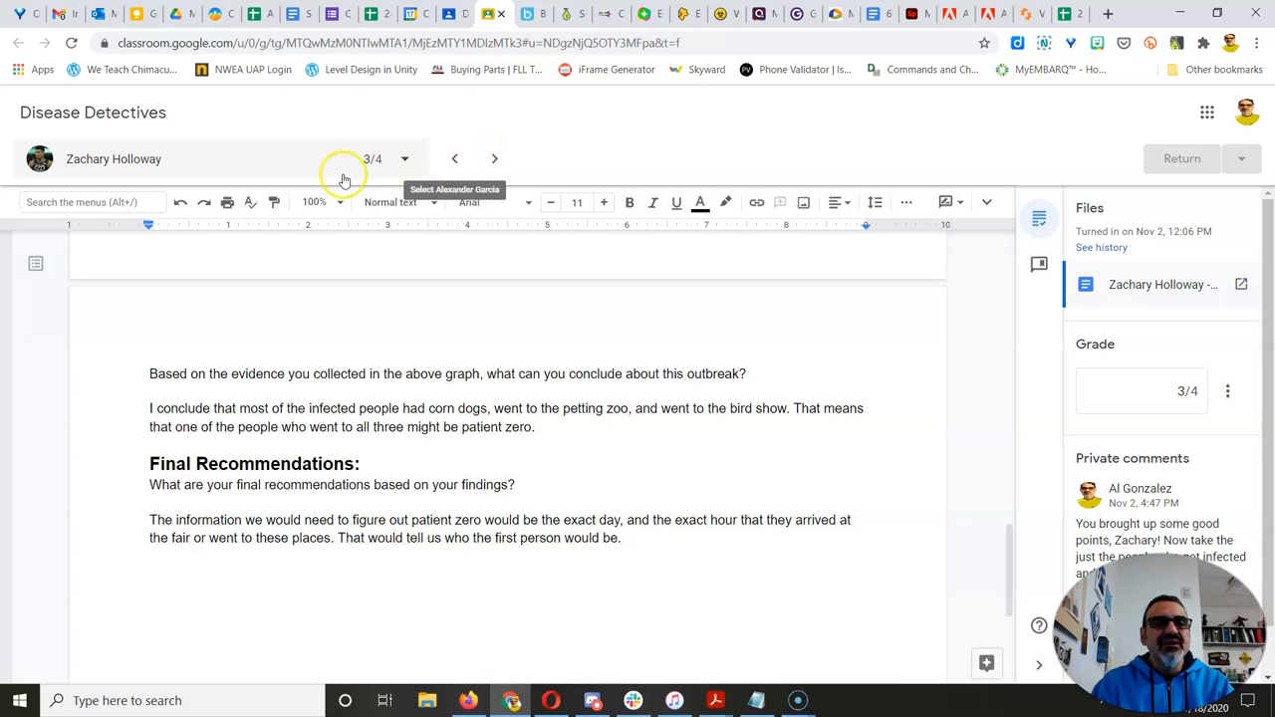